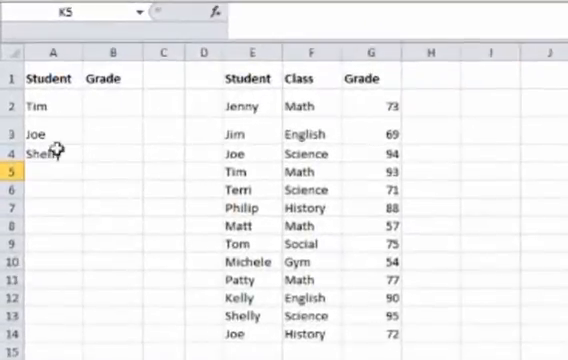
Review the student names to look up and the Student/Class/Grade data table, ending on Tim.
{"action": "left_click", "coordinate": [56, 104]}
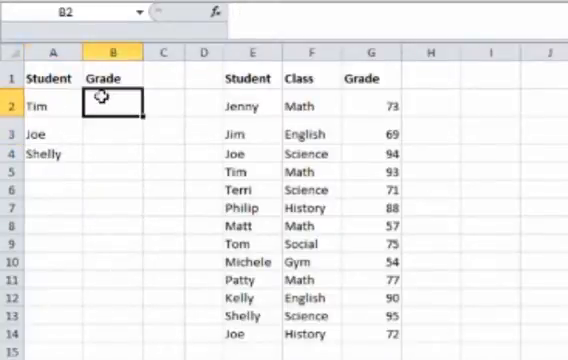
{"action": "left_click", "coordinate": [52, 132]}
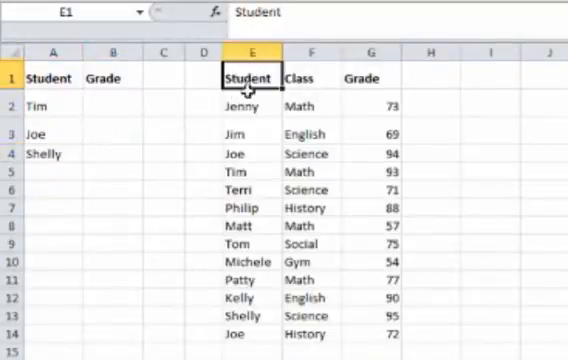
{"action": "left_click", "coordinate": [244, 218]}
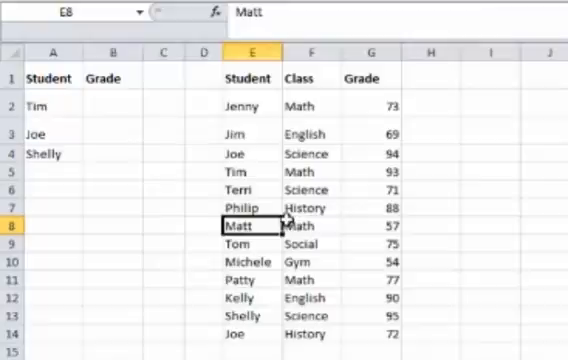
{"action": "left_click", "coordinate": [308, 188]}
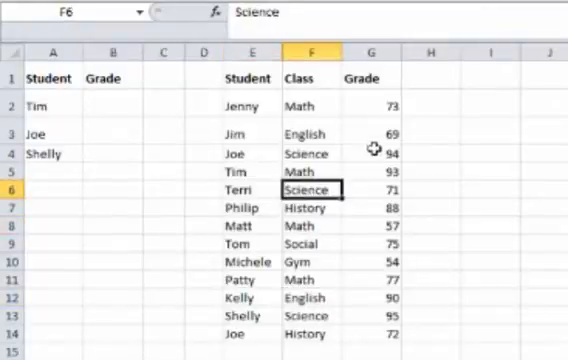
{"action": "left_click", "coordinate": [248, 184]}
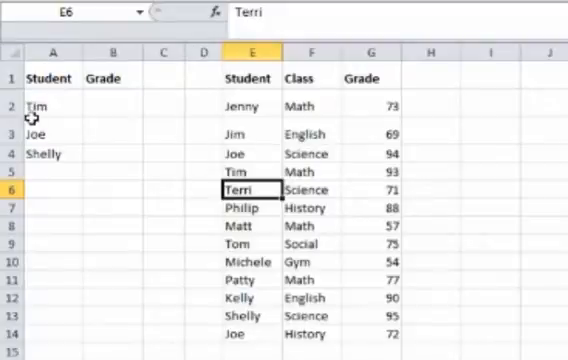
{"action": "left_click", "coordinate": [40, 104]}
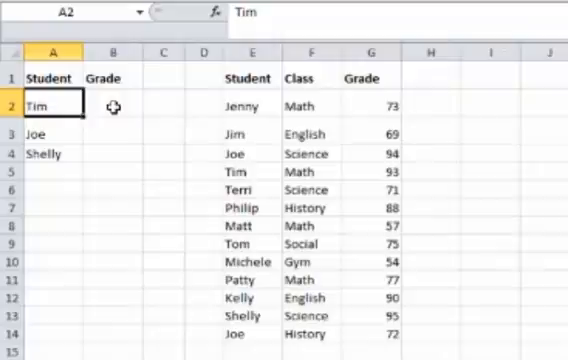
In Tim's grade cell, search Insert Function for vlookup and choose VLOOKUP.
{"action": "left_click", "coordinate": [86, 104]}
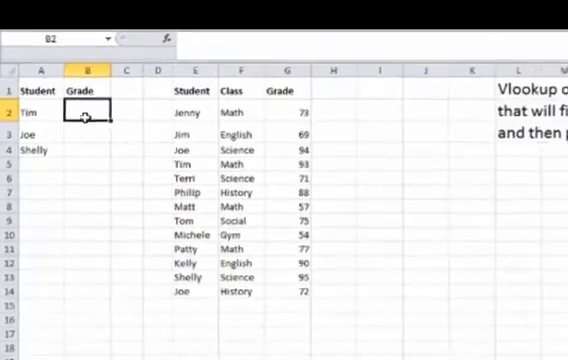
{"action": "scroll", "scroll_direction": "right", "scroll_amount": 3}
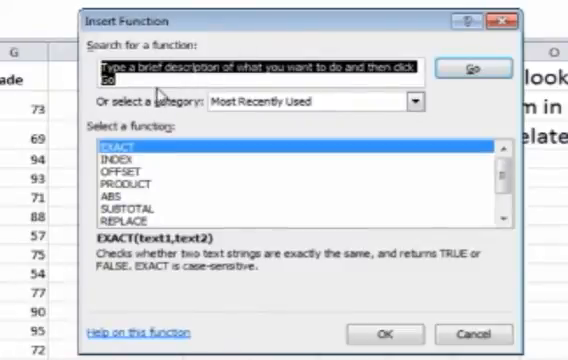
{"action": "type", "text": "vlookup"}
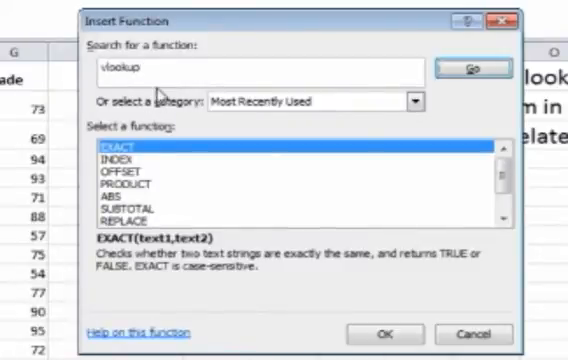
{"action": "left_click", "coordinate": [464, 68]}
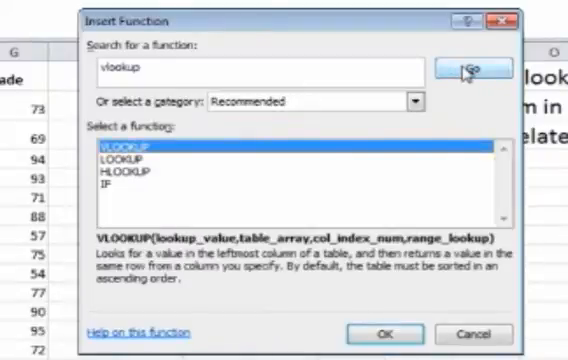
{"action": "left_click", "coordinate": [384, 332]}
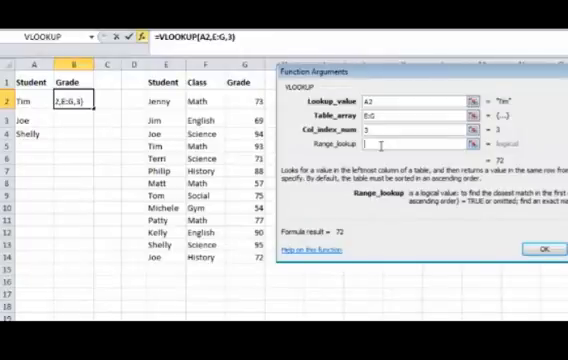
Set Range_lookup to false and confirm the VLOOKUP so Tim's grade shows 93.
{"action": "type", "text": "false"}
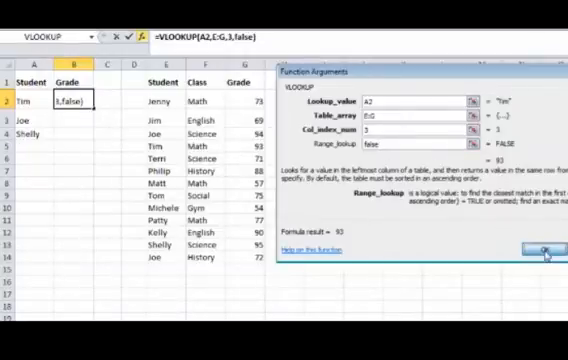
{"action": "left_click", "coordinate": [540, 248]}
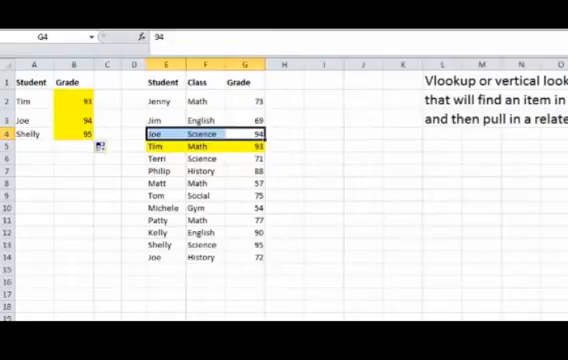
Mark Joe's and Shelly's matching rows in the data table.
{"action": "left_click", "coordinate": [70, 132]}
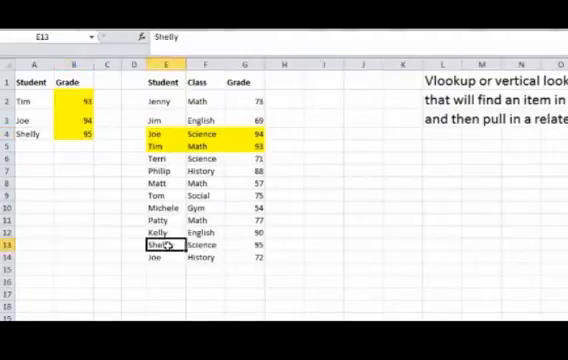
{"action": "left_click", "coordinate": [164, 244]}
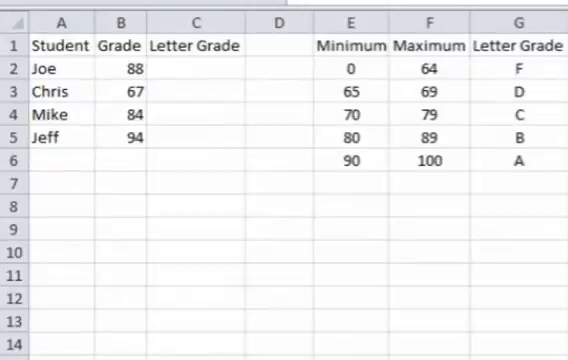
{"action": "mouse_move", "coordinate": [148, 108]}
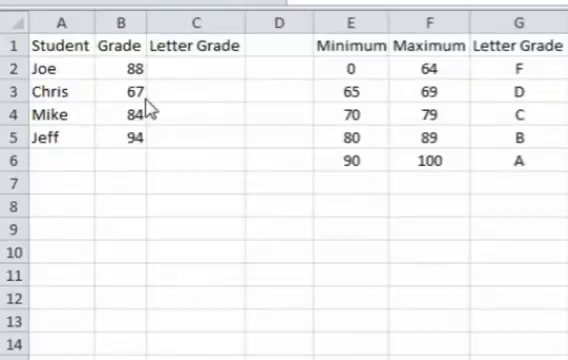
{"action": "left_click", "coordinate": [58, 92]}
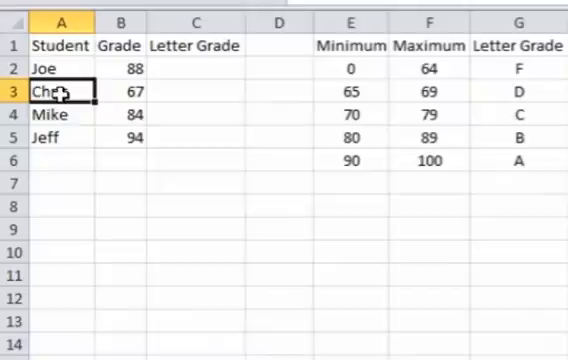
{"action": "left_click", "coordinate": [120, 68]}
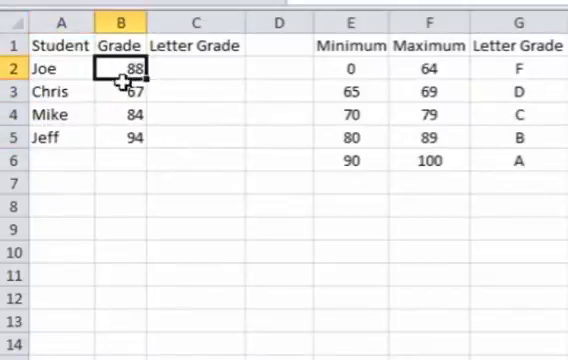
{"action": "left_click", "coordinate": [120, 114]}
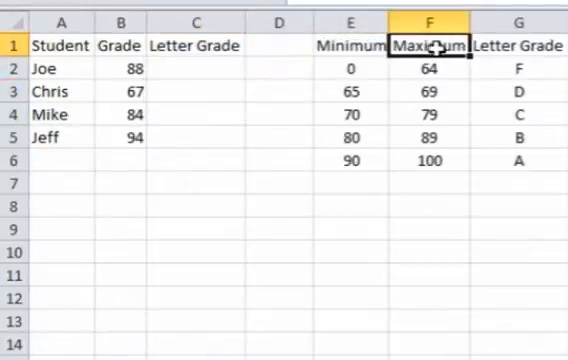
{"action": "left_click", "coordinate": [518, 68]}
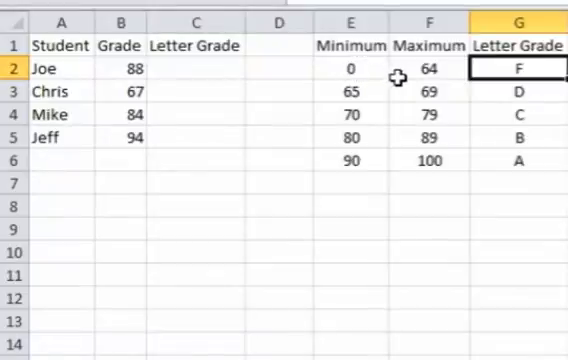
{"action": "left_click", "coordinate": [422, 68]}
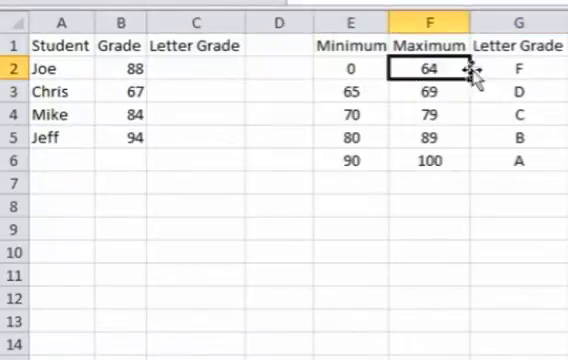
{"action": "left_click", "coordinate": [352, 92]}
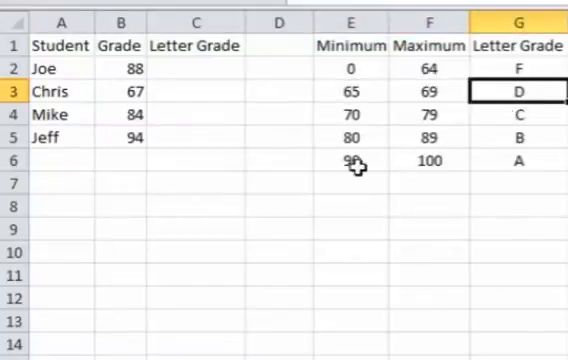
{"action": "left_click", "coordinate": [516, 160]}
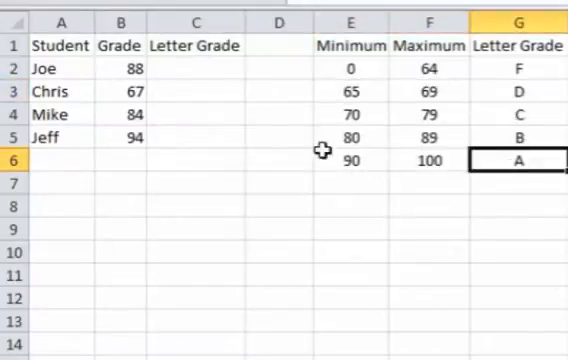
{"action": "left_click", "coordinate": [280, 68]}
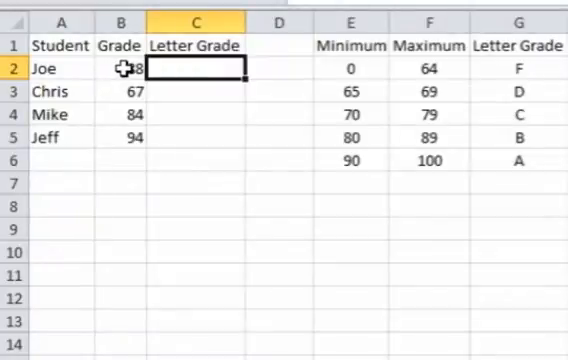
Build Joe's letter-grade VLOOKUP against the grade scale with Range_lookup true, giving B.
{"action": "left_click", "coordinate": [120, 68]}
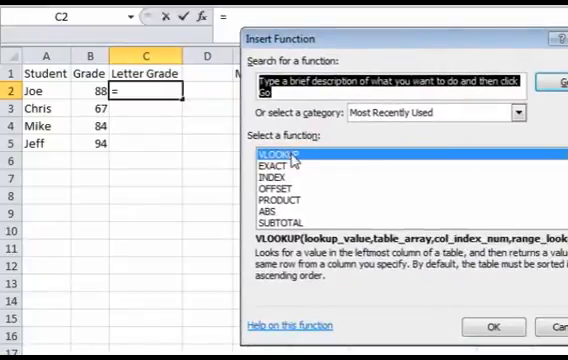
{"action": "left_click", "coordinate": [492, 328]}
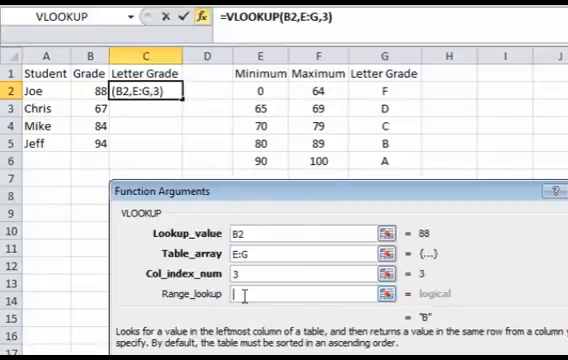
{"action": "mouse_move", "coordinate": [348, 146]}
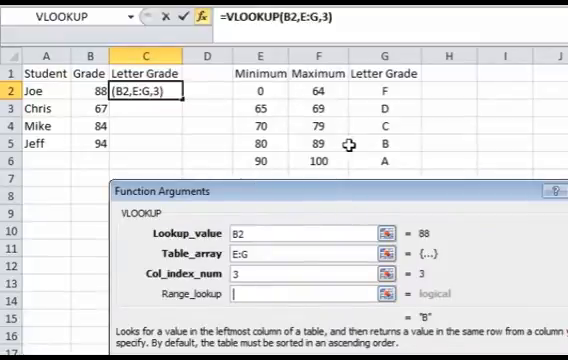
{"action": "mouse_move", "coordinate": [232, 210]}
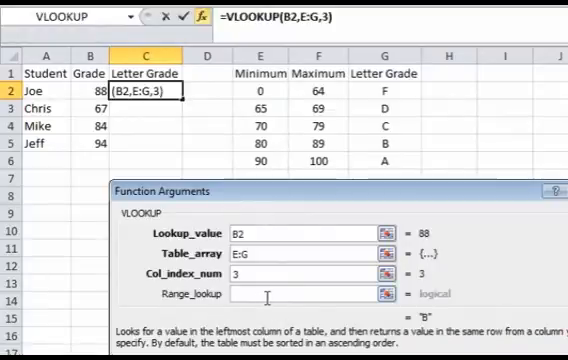
{"action": "type", "text": "true"}
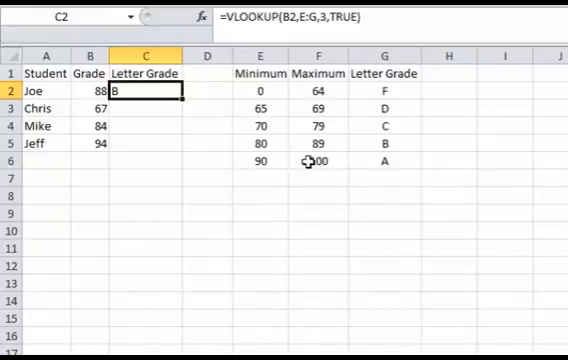
Point out the 90 and 80 minimums for A and B in the grade scale.
{"action": "left_click", "coordinate": [264, 160]}
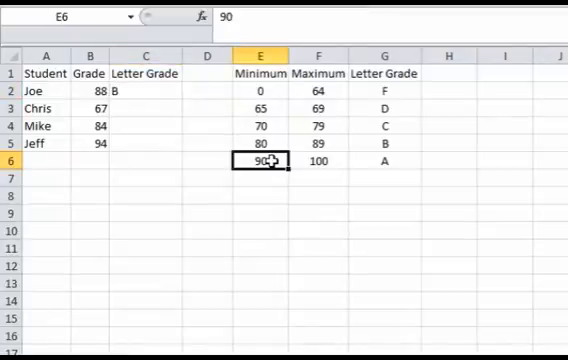
{"action": "left_click", "coordinate": [260, 144]}
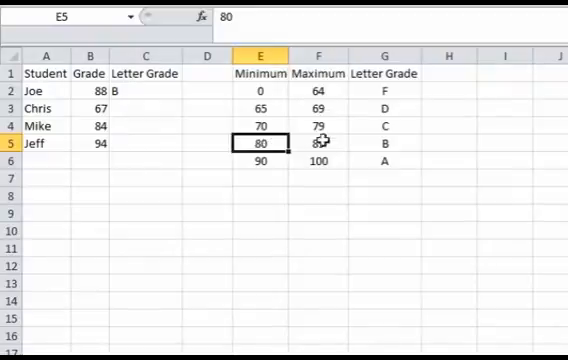
{"action": "left_click", "coordinate": [384, 144]}
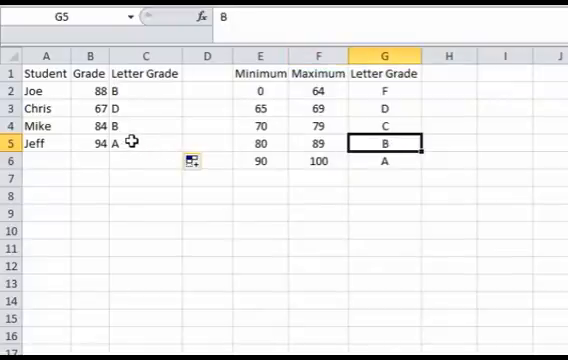
{"action": "left_click", "coordinate": [322, 160]}
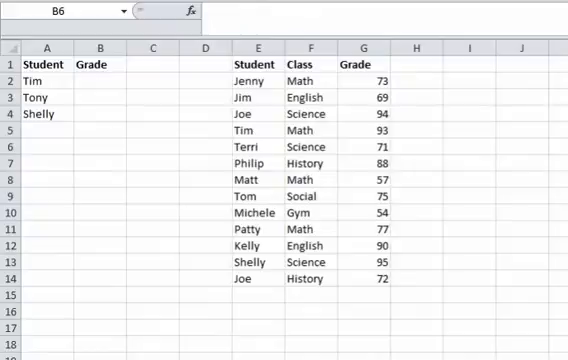
{"action": "mouse_move", "coordinate": [140, 112]}
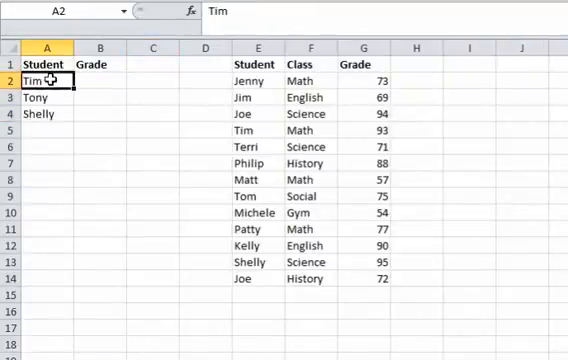
Look up Tim's grade with Range_lookup false, then note Tony's lookup gives #N/A.
{"action": "left_click", "coordinate": [254, 144]}
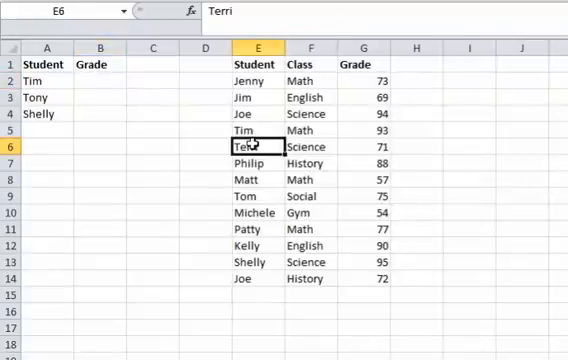
{"action": "left_click", "coordinate": [96, 76]}
{"action": "type", "text": "3"}
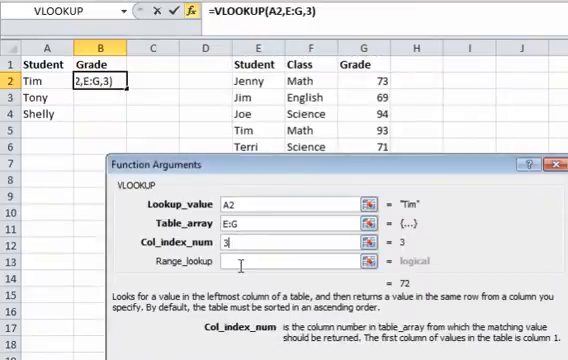
{"action": "type", "text": "false"}
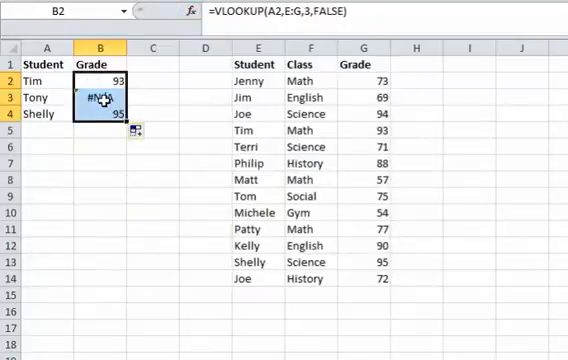
{"action": "left_click", "coordinate": [98, 96]}
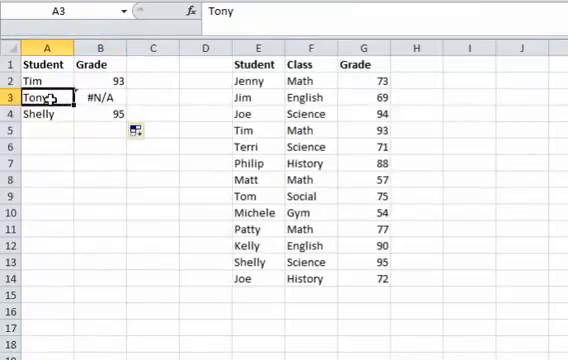
{"action": "left_click", "coordinate": [252, 80]}
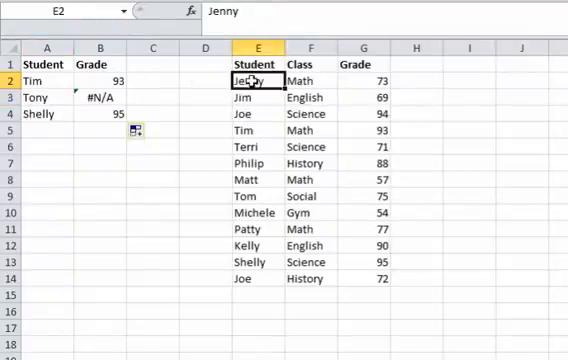
{"action": "left_click_drag", "start_coordinate": [256, 80], "coordinate": [256, 212]}
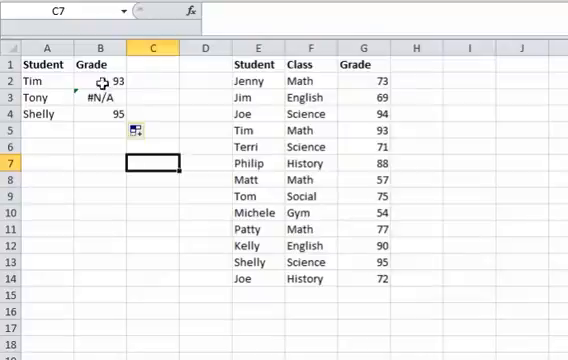
{"action": "mouse_move", "coordinate": [140, 78]}
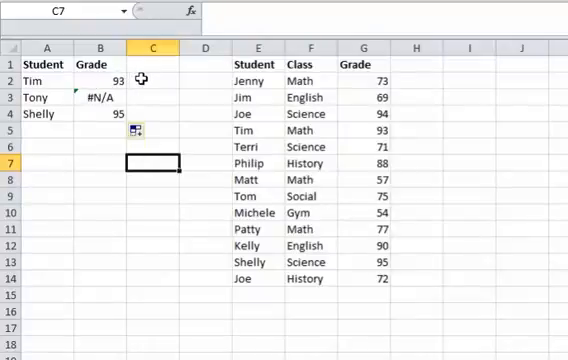
{"action": "mouse_move", "coordinate": [246, 196]}
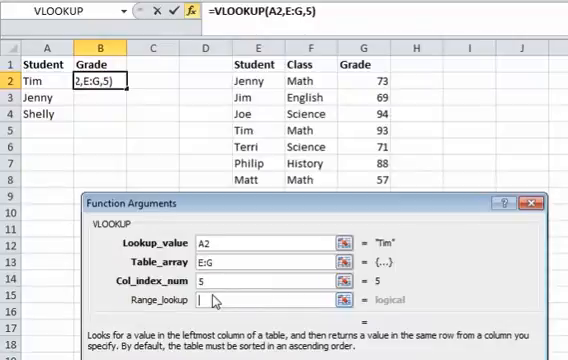
Confirm the VLOOKUP asking for column 5 with false, producing #REF!
{"action": "type", "text": "false"}
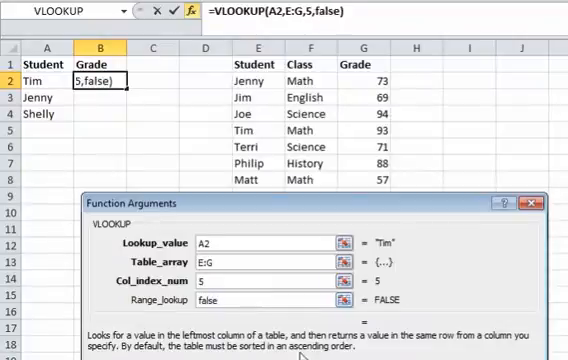
{"action": "left_click", "coordinate": [520, 204]}
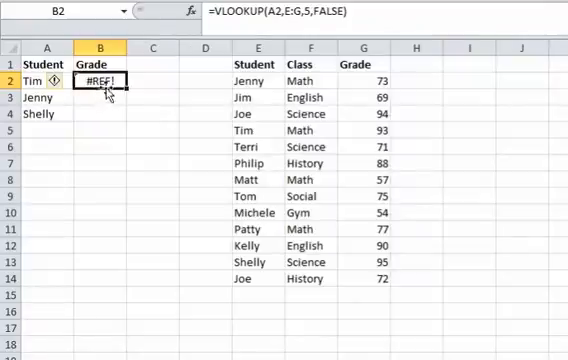
{"action": "mouse_move", "coordinate": [202, 136]}
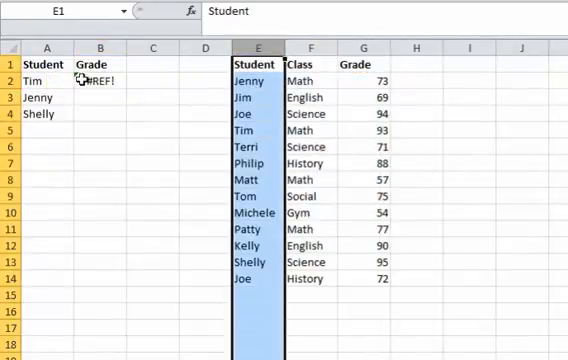
{"action": "left_click", "coordinate": [96, 80]}
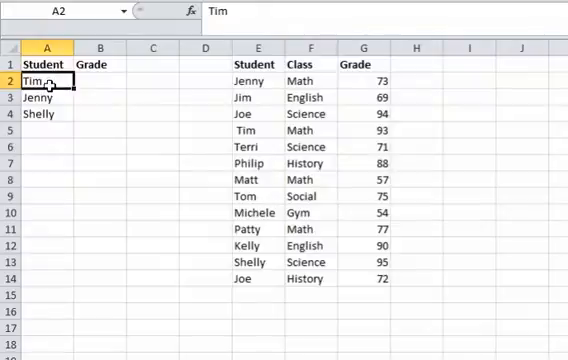
Start inserting a function into Tim's grade cell B2.
{"action": "left_click", "coordinate": [98, 80]}
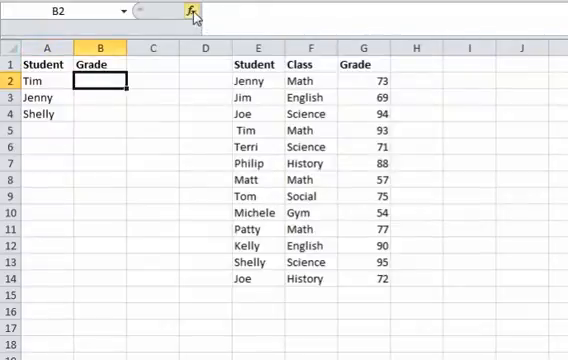
{"action": "left_click", "coordinate": [168, 12]}
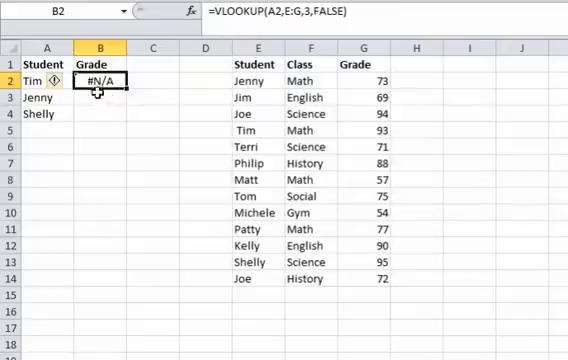
{"action": "mouse_move", "coordinate": [84, 100]}
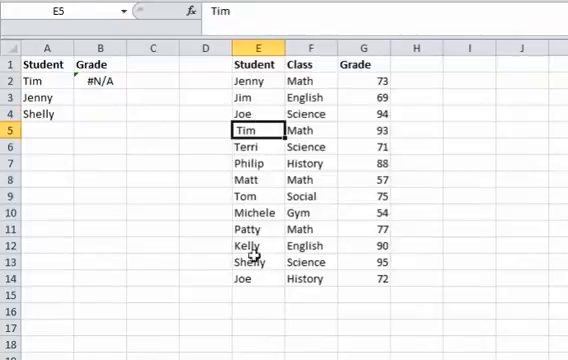
{"action": "mouse_move", "coordinate": [250, 144]}
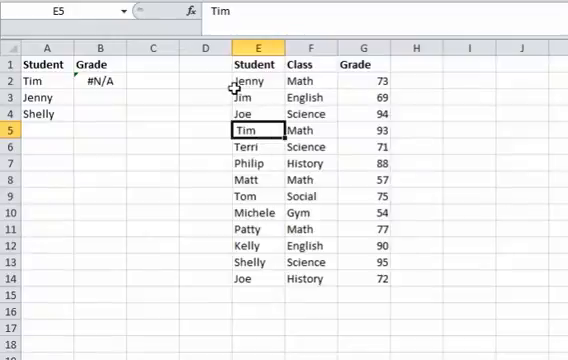
{"action": "left_click", "coordinate": [44, 80]}
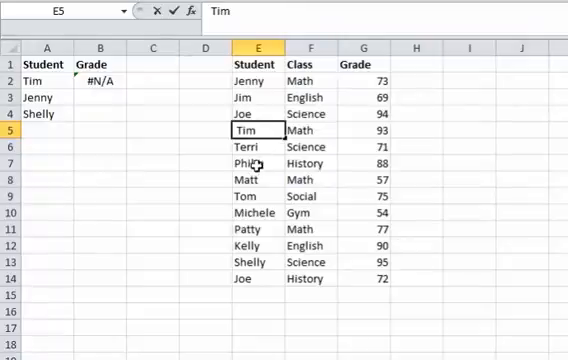
{"action": "mouse_move", "coordinate": [252, 160]}
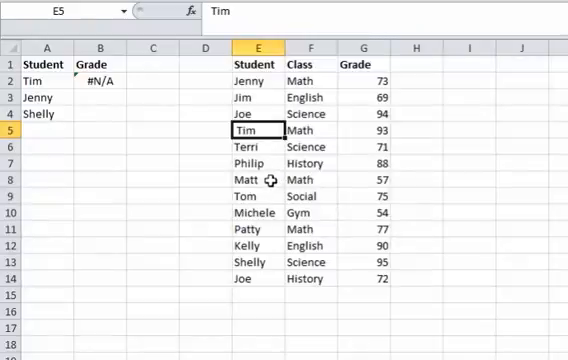
{"action": "mouse_move", "coordinate": [208, 96]}
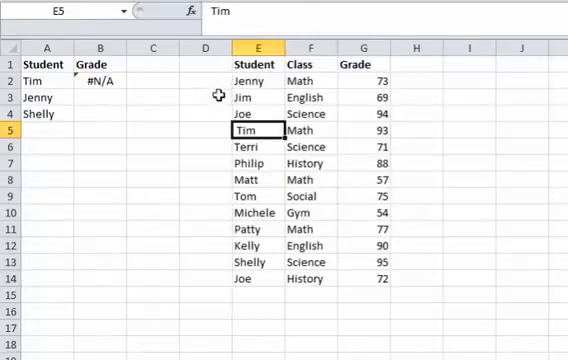
{"action": "mouse_move", "coordinate": [208, 84]}
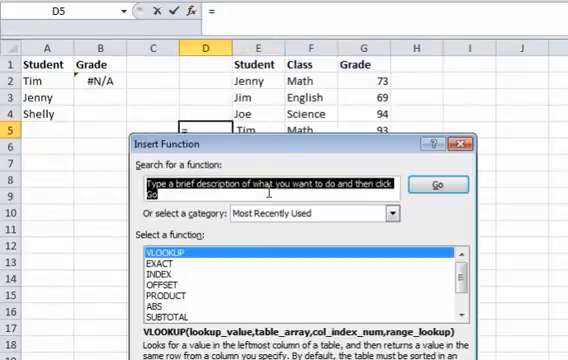
Search for TRIM and point it at the student name cell E2.
{"action": "type", "text": "trim"}
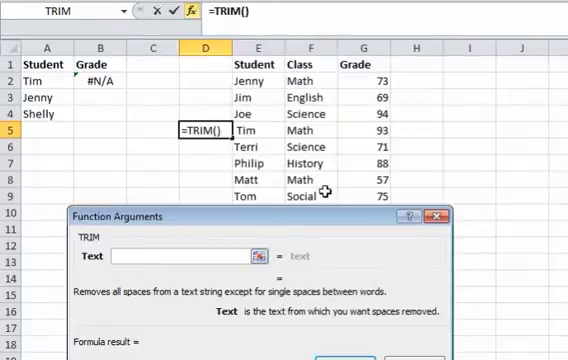
{"action": "left_click", "coordinate": [264, 130]}
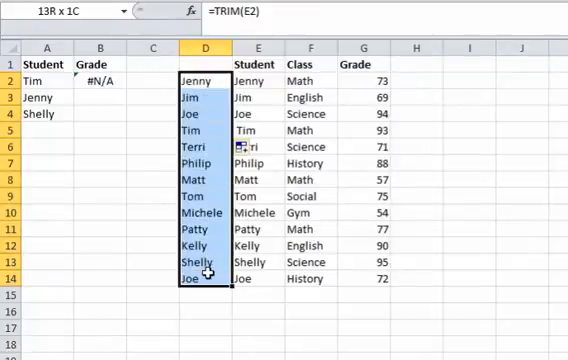
Copy the trimmed names and Paste Special > Values over the Student column.
{"action": "left_click", "coordinate": [204, 76]}
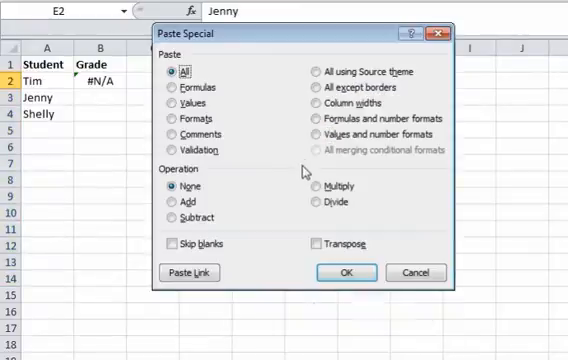
{"action": "left_click", "coordinate": [172, 100]}
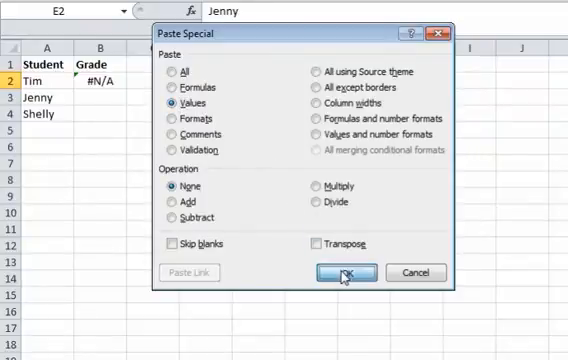
{"action": "left_click", "coordinate": [356, 272]}
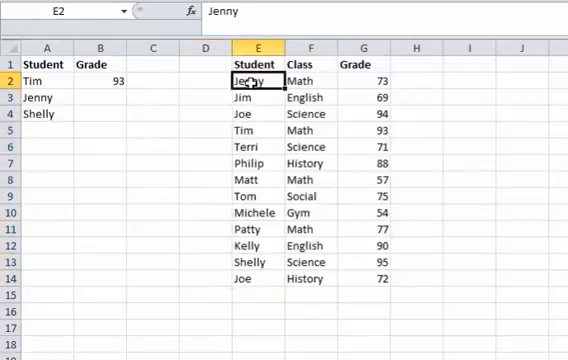
{"action": "left_click", "coordinate": [254, 128]}
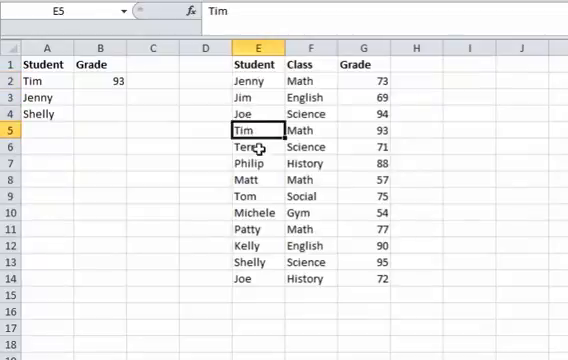
{"action": "double_click", "coordinate": [254, 130]}
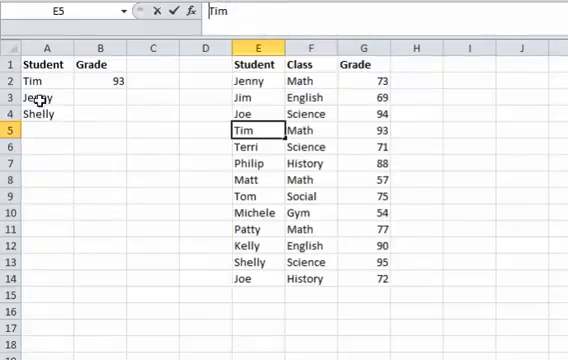
{"action": "left_click", "coordinate": [100, 80]}
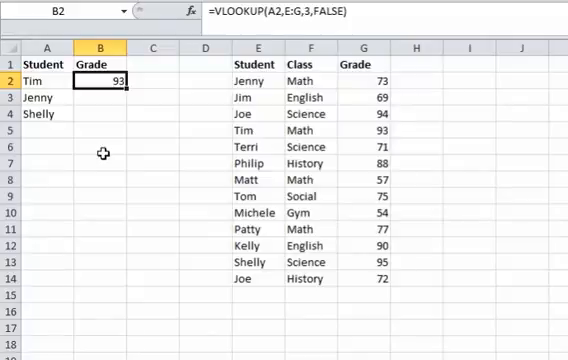
{"action": "left_click", "coordinate": [44, 176]}
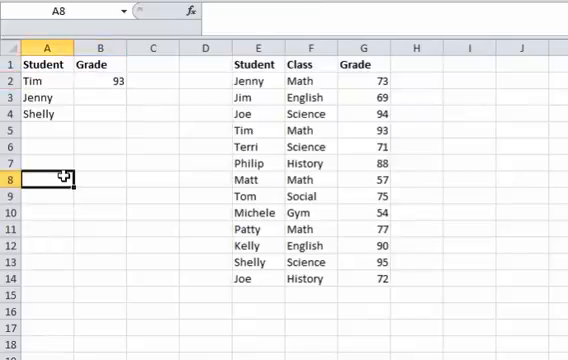
{"action": "left_click", "coordinate": [102, 192]}
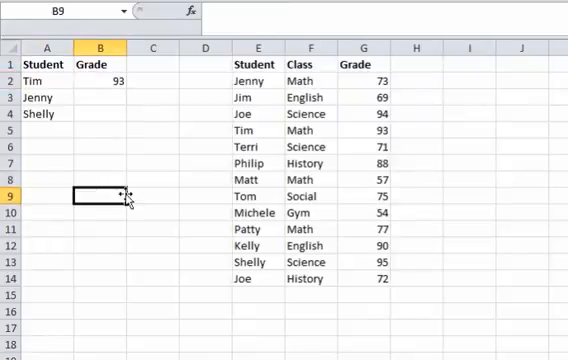